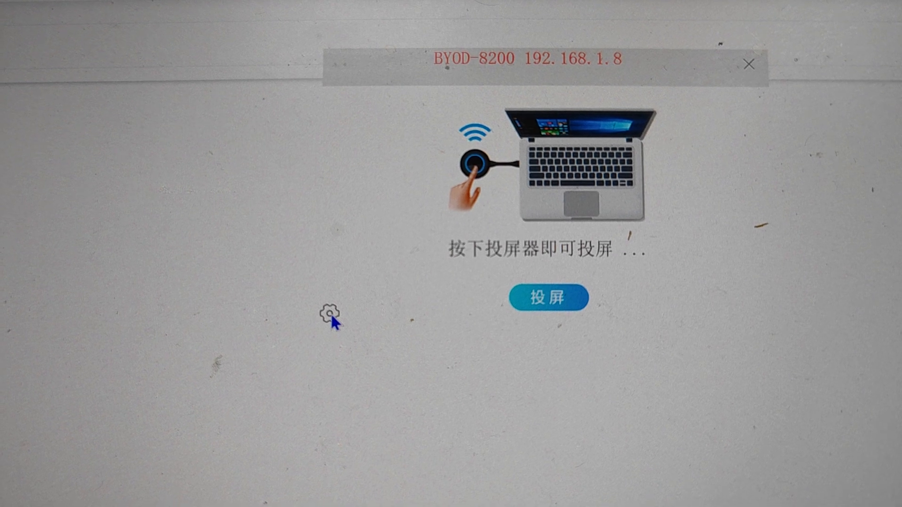
Step: Show the pairing details: network BYOD-8200, password, IP 192.168.1.8, firmware 4.0.09
left_click(328, 314)
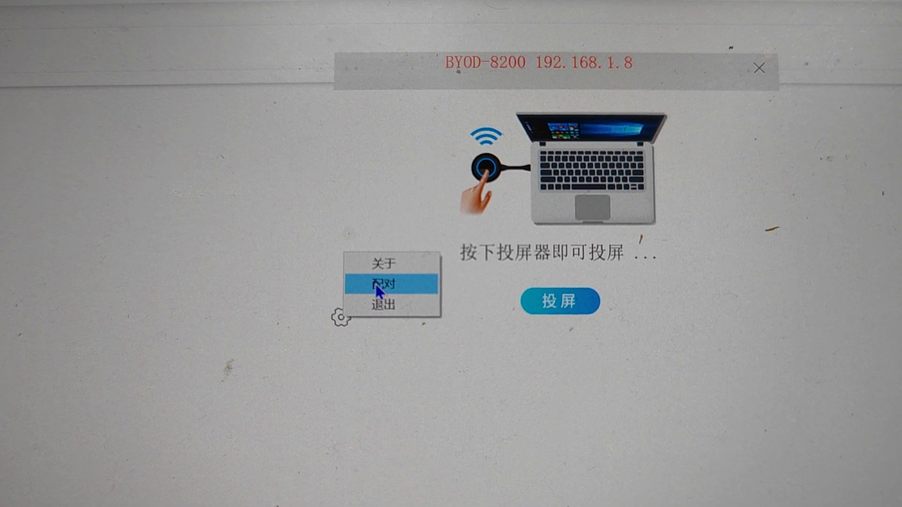
left_click(383, 284)
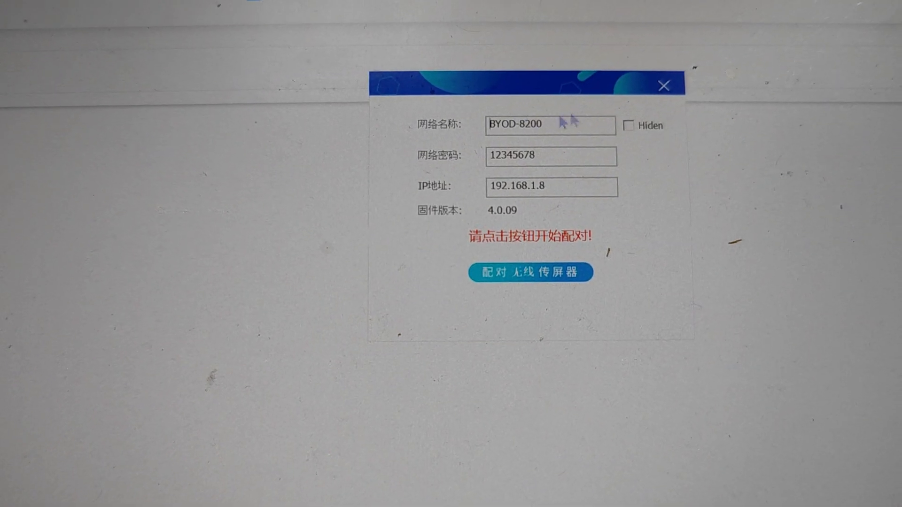